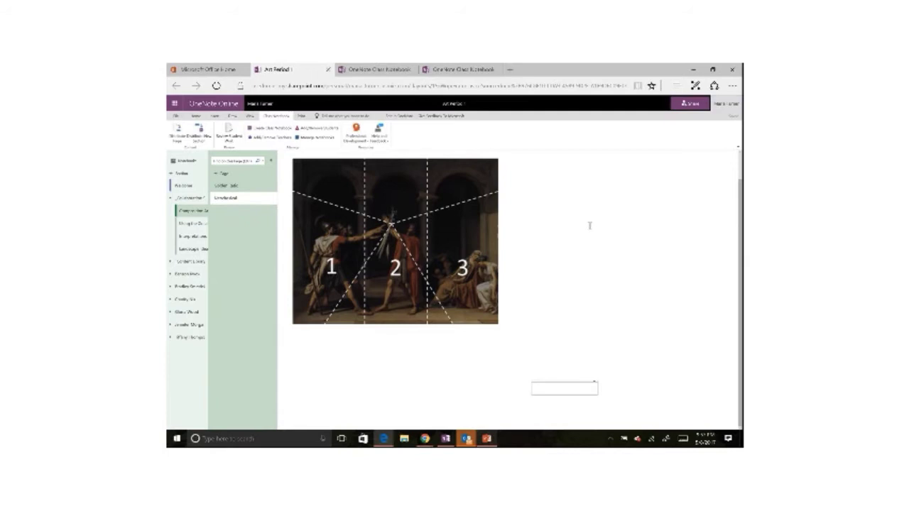
Step: Open Manage Section Permissions for the notebook to show each section's student edit checkboxes
left_click(564, 388)
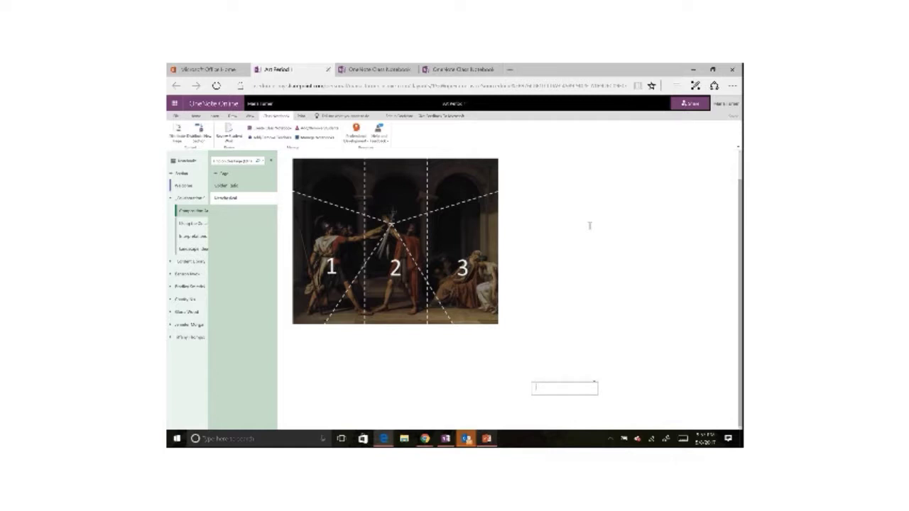
left_click(564, 388)
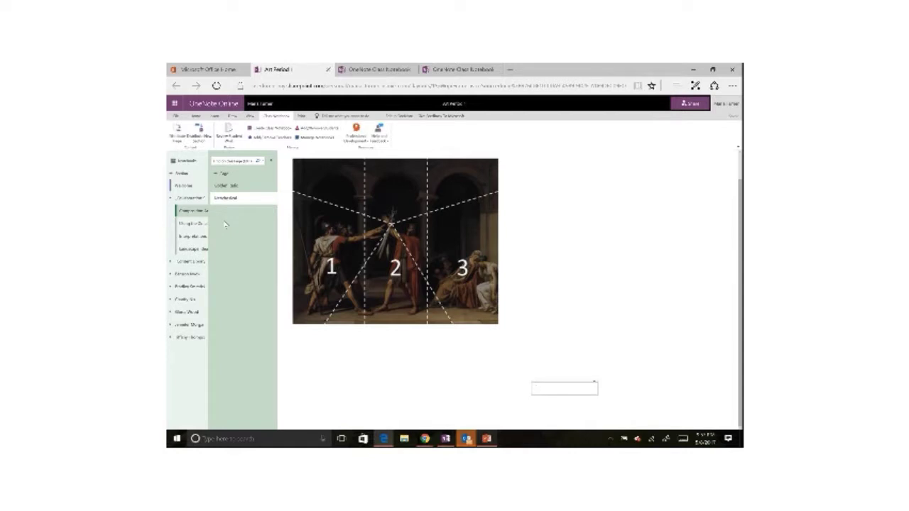
left_click(564, 388)
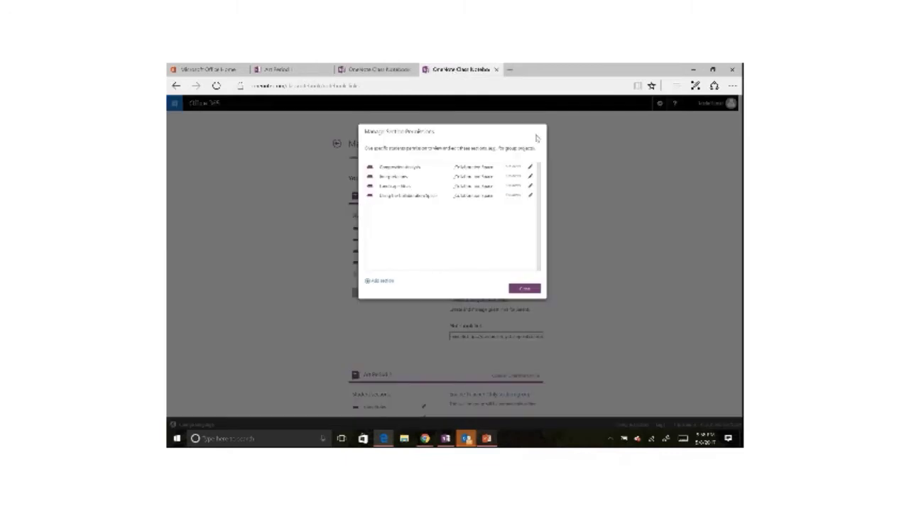
mouse_move(612, 222)
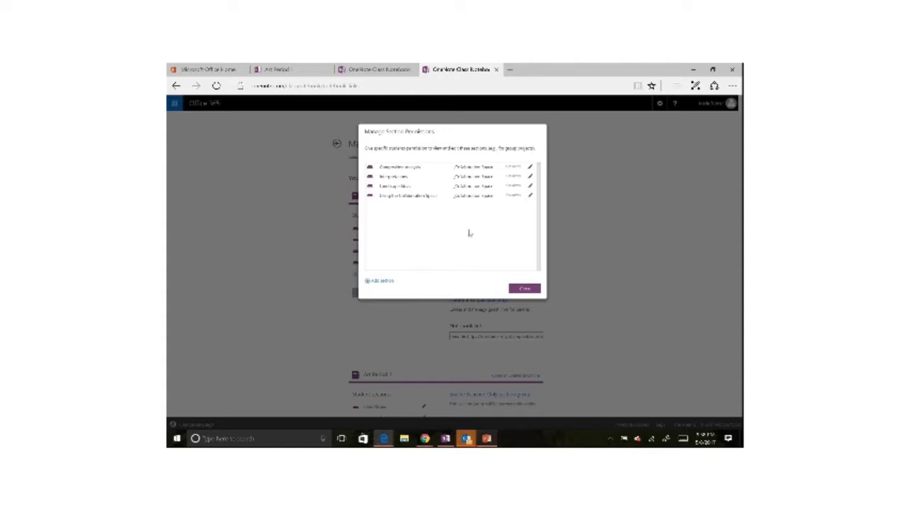
mouse_move(416, 218)
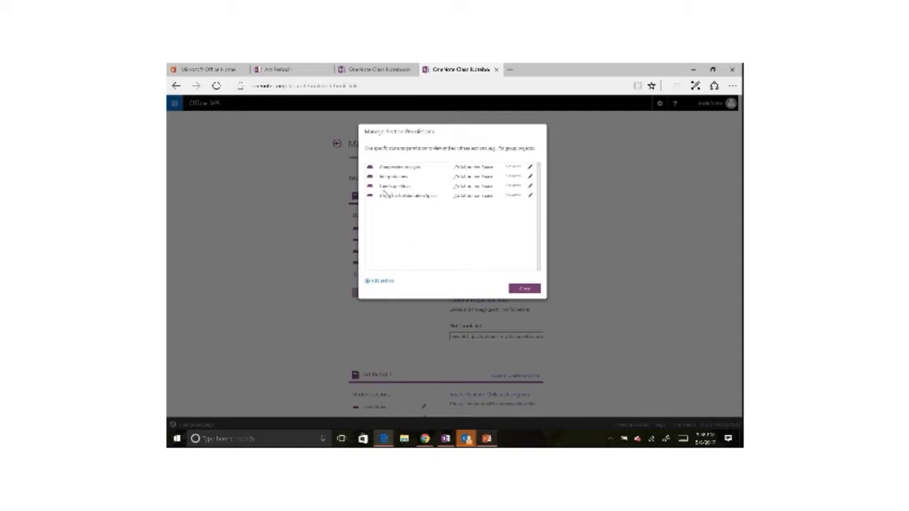
mouse_move(407, 194)
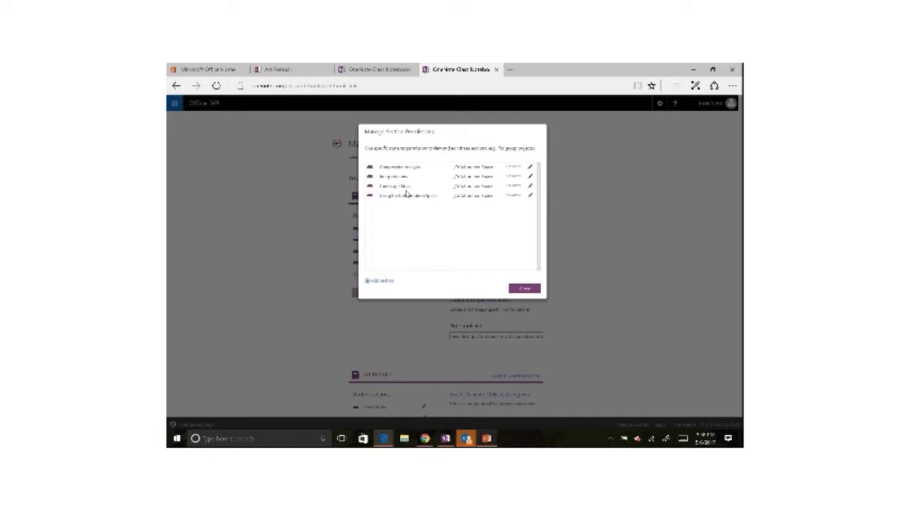
mouse_move(381, 284)
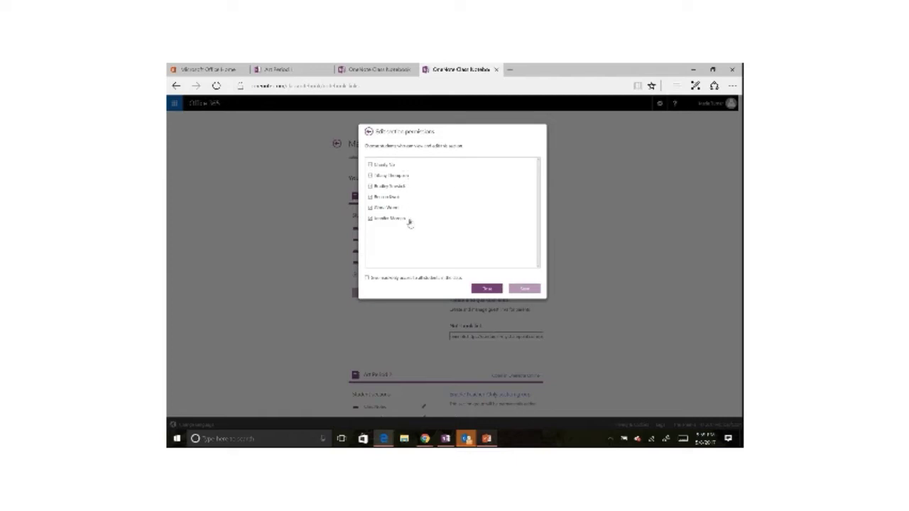
mouse_move(368, 223)
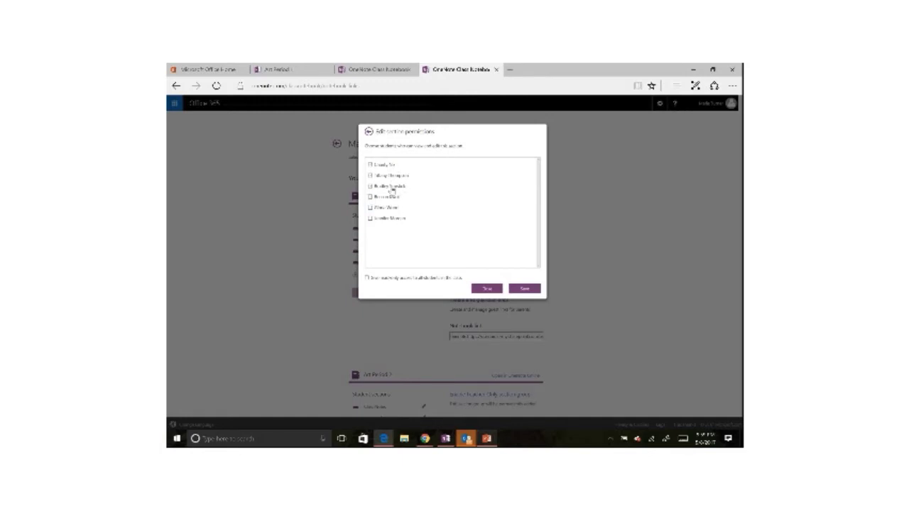
mouse_move(436, 197)
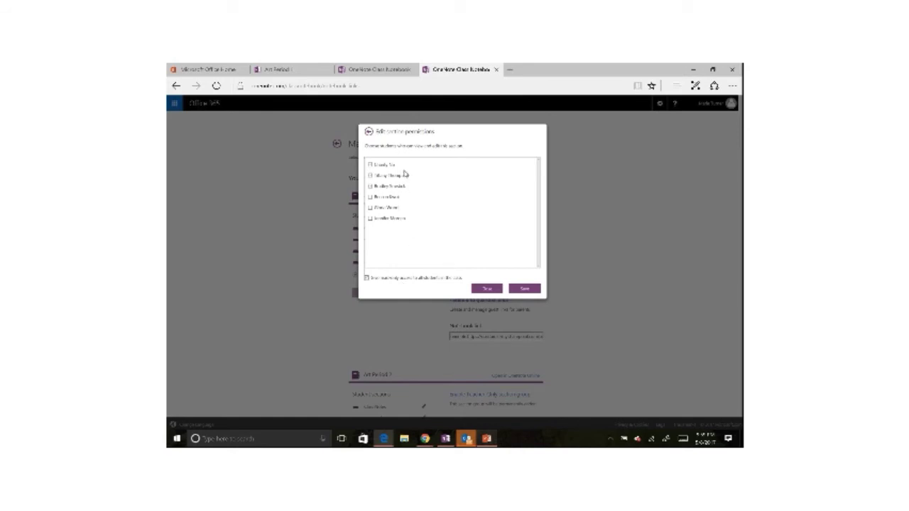
mouse_move(407, 190)
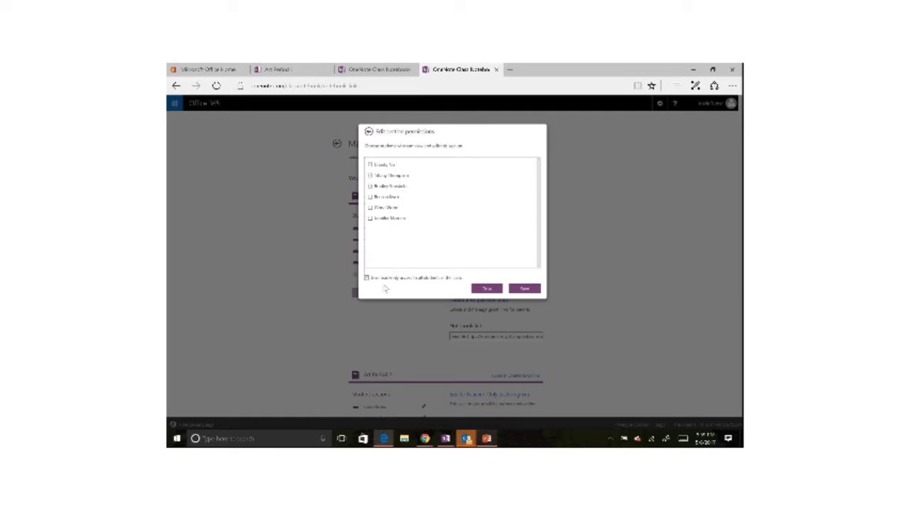
mouse_move(417, 291)
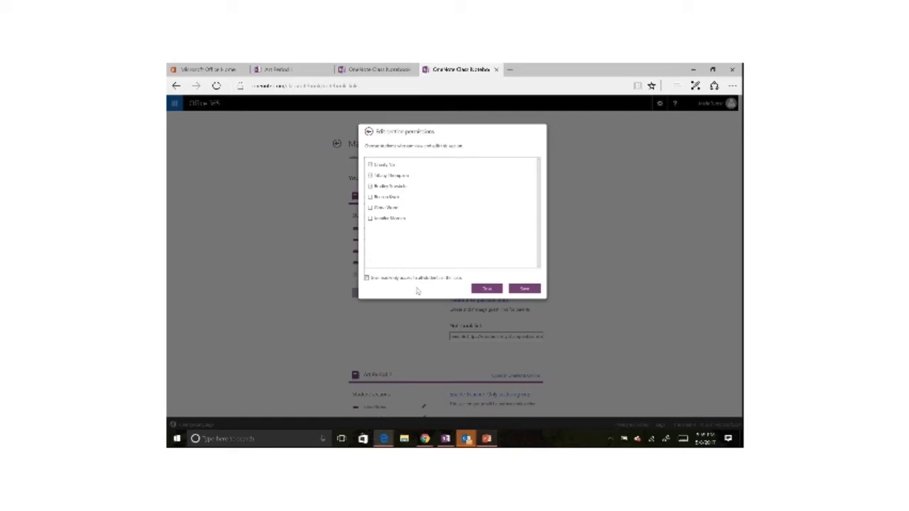